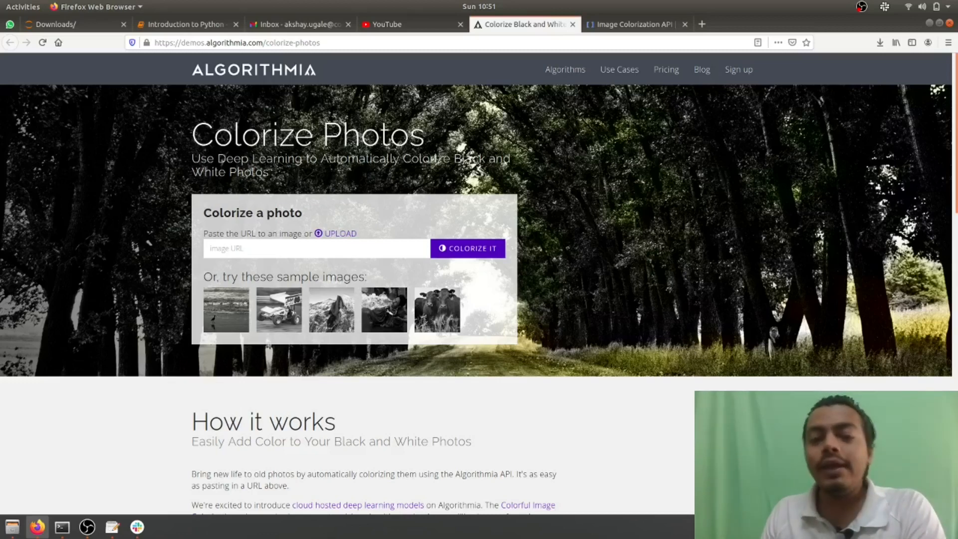
pyautogui.moveTo(769, 293)
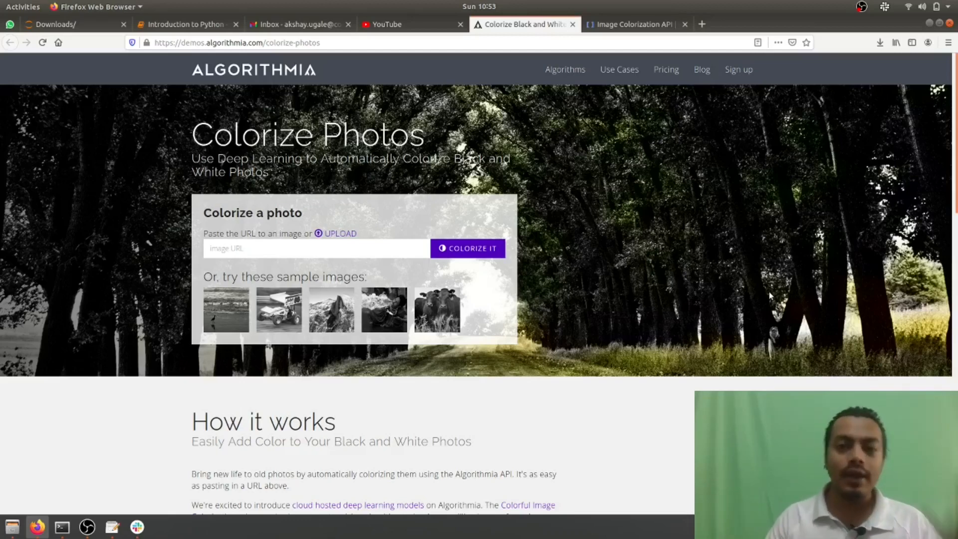
# - Switch between the DeepAI and Algorithmia tabs, then pick a black-and-white portrait from Downloads
pyautogui.click(632, 24)
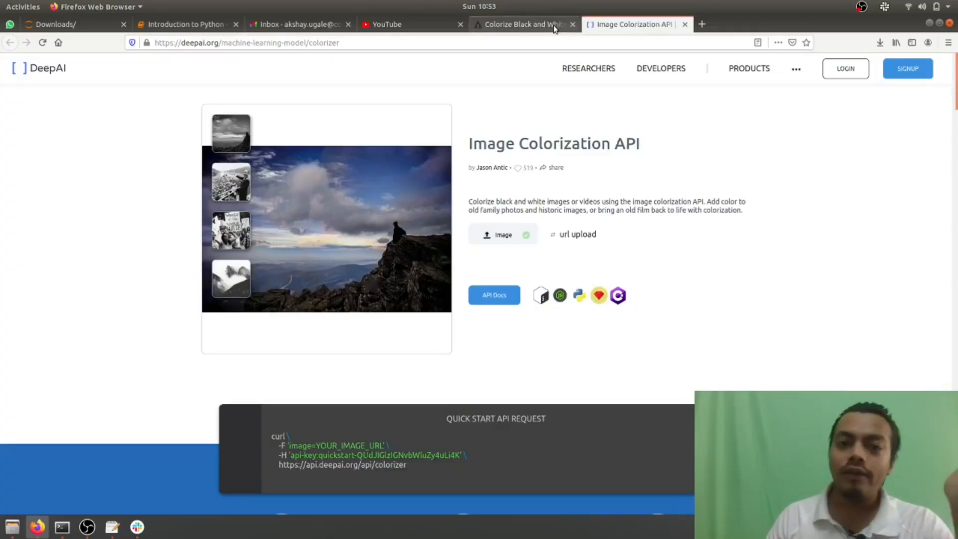
pyautogui.click(523, 24)
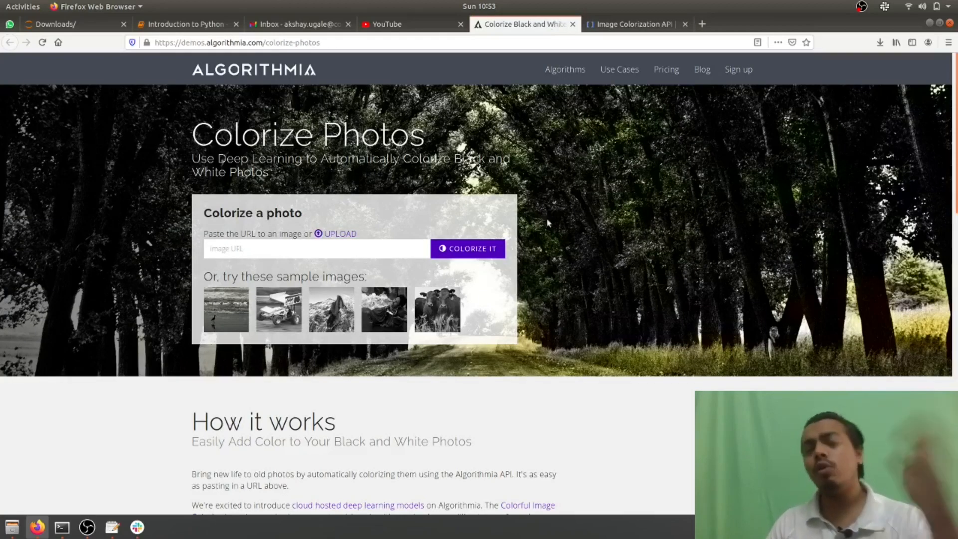
pyautogui.moveTo(631, 224)
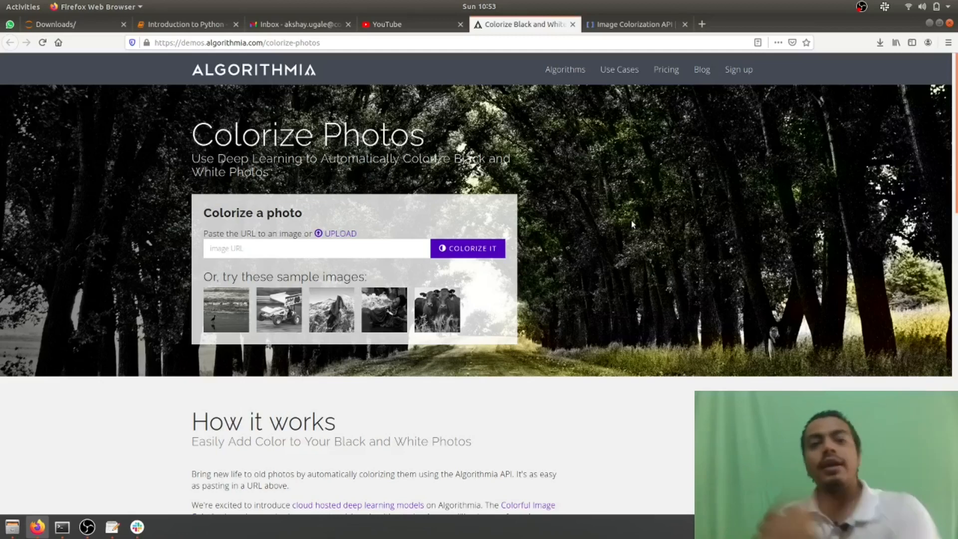
pyautogui.moveTo(684, 275)
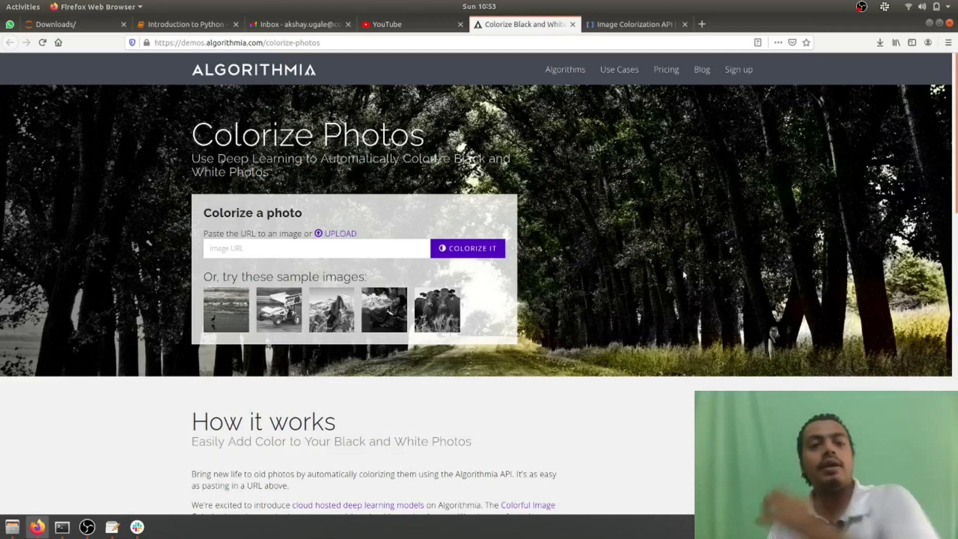
pyautogui.scroll(-3)
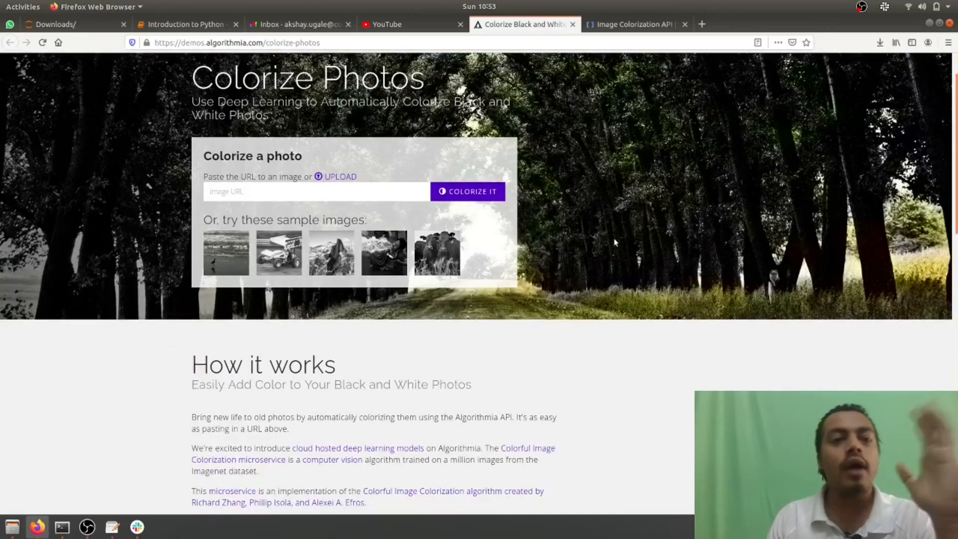
pyautogui.click(635, 24)
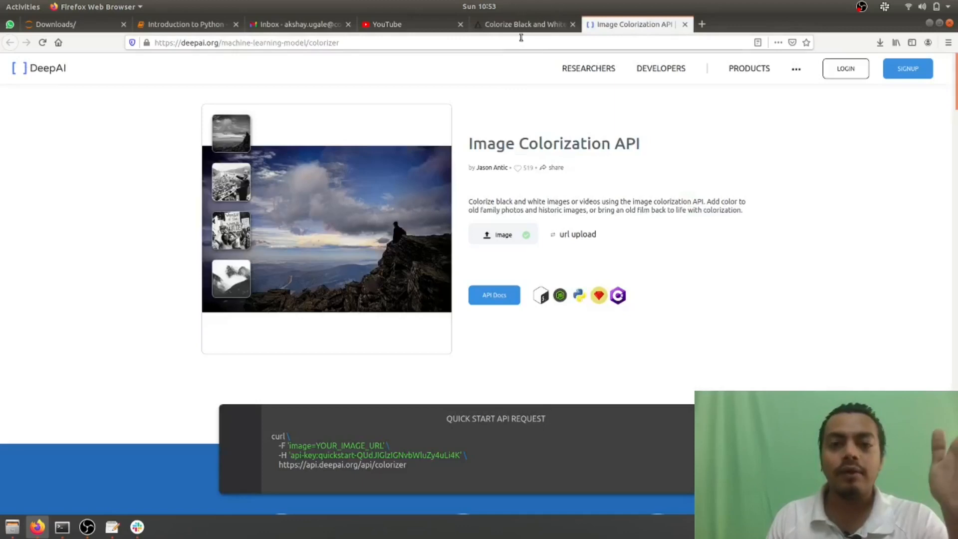
pyautogui.moveTo(550, 139)
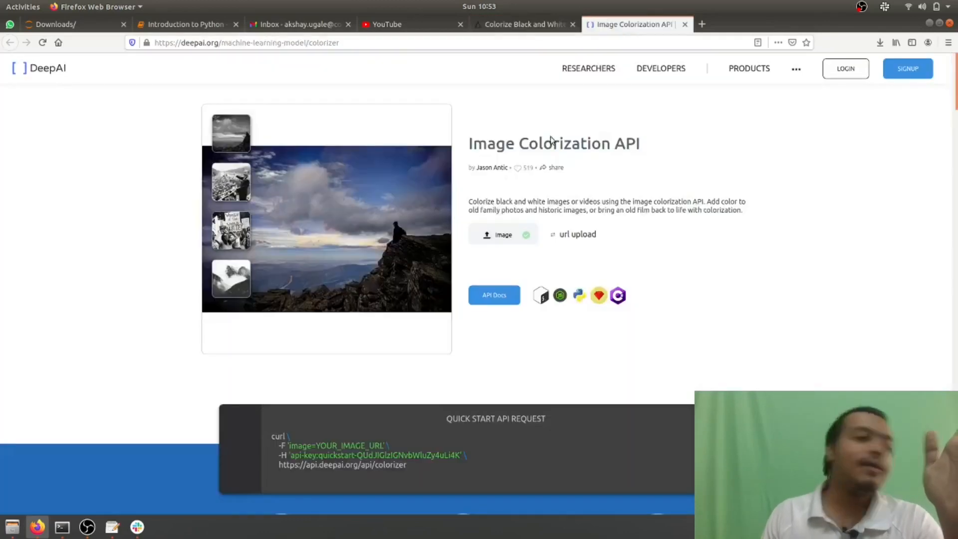
pyautogui.click(522, 24)
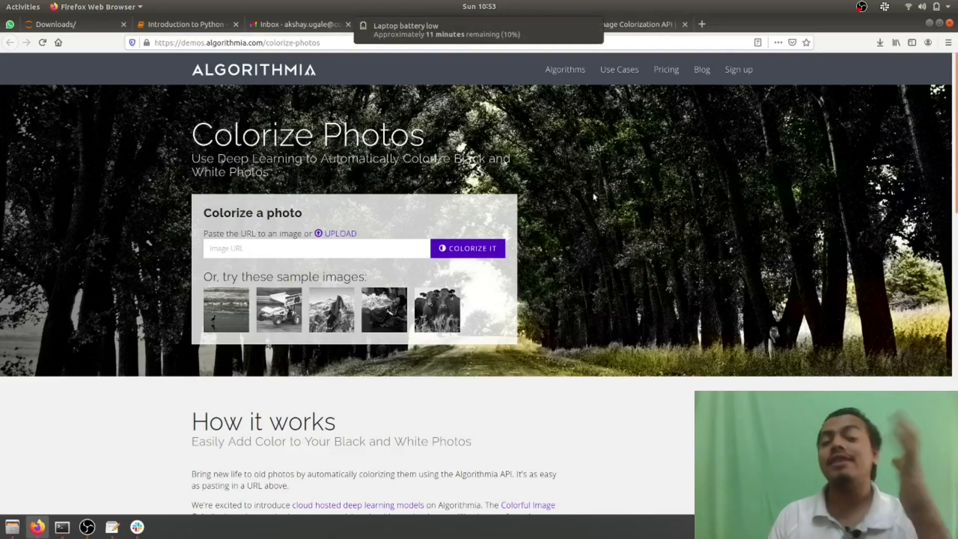
pyautogui.moveTo(574, 57)
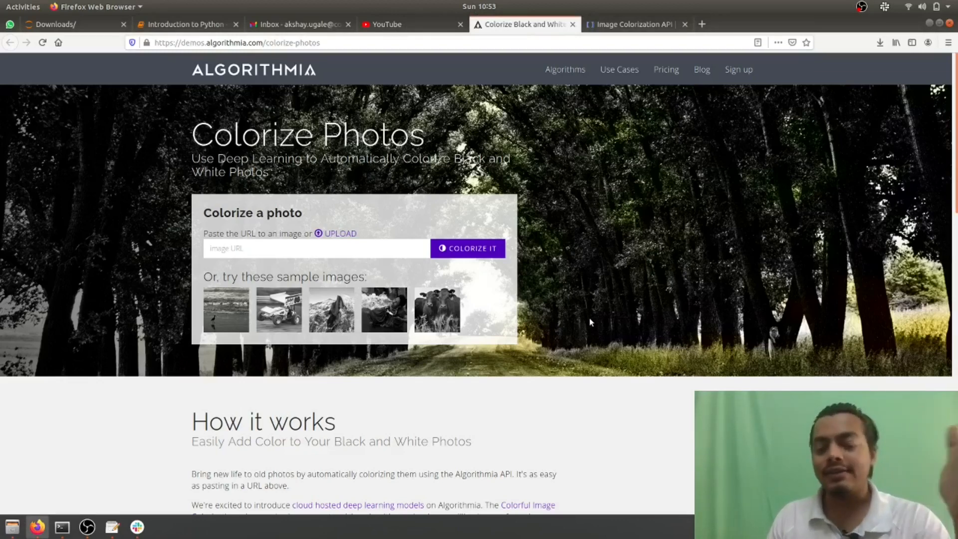
pyautogui.moveTo(611, 308)
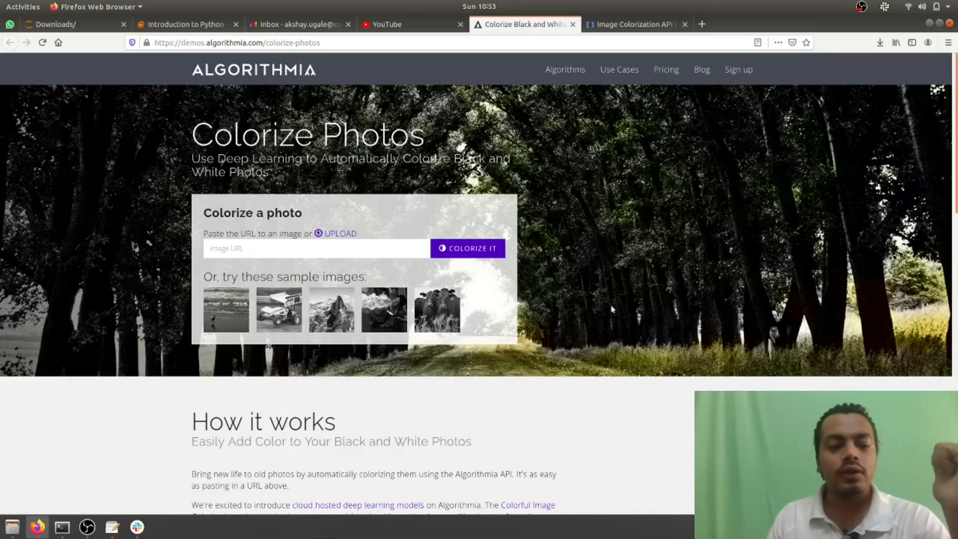
pyautogui.moveTo(393, 184)
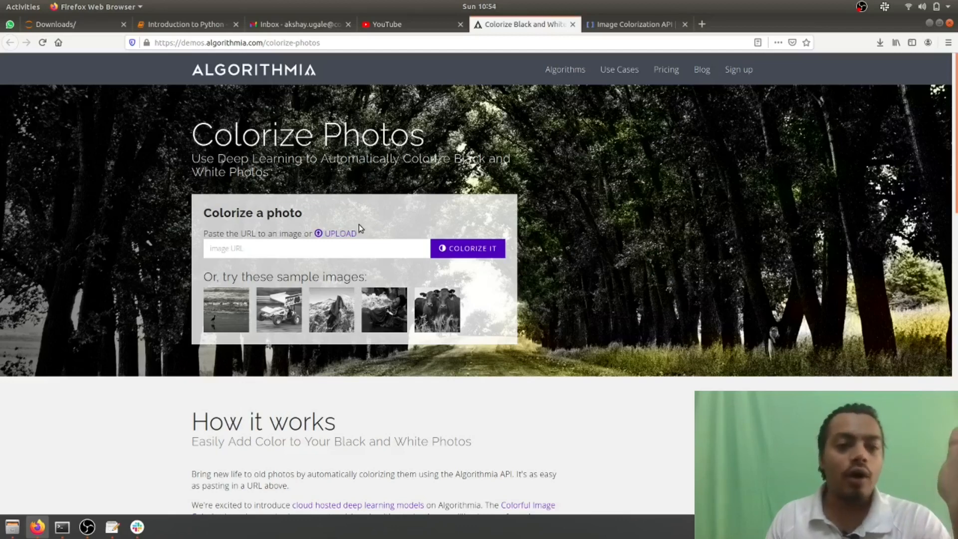
pyautogui.click(339, 234)
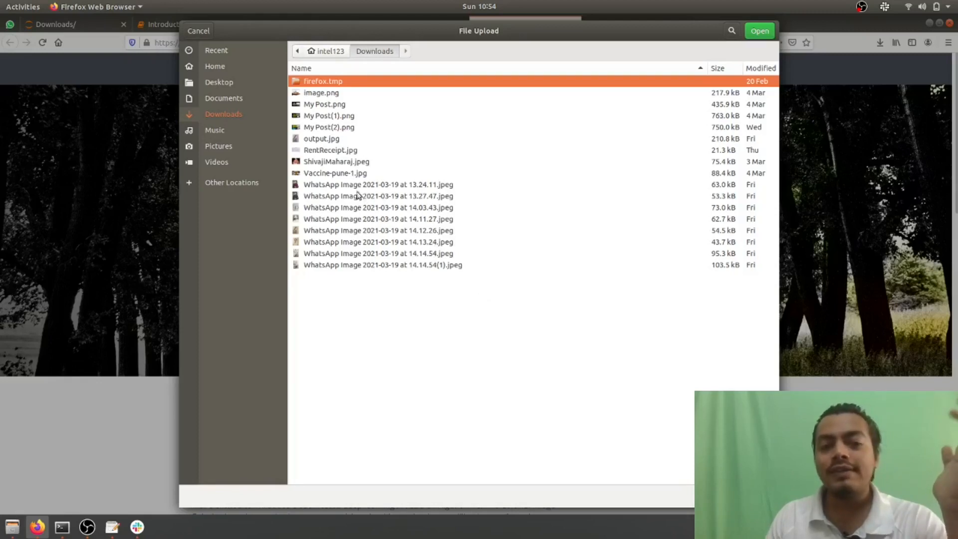
pyautogui.moveTo(358, 198)
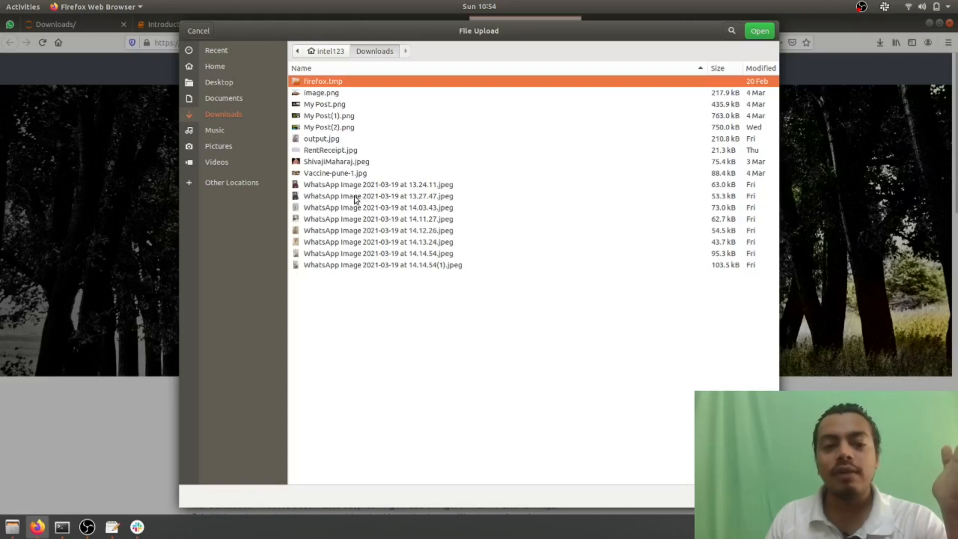
pyautogui.click(759, 30)
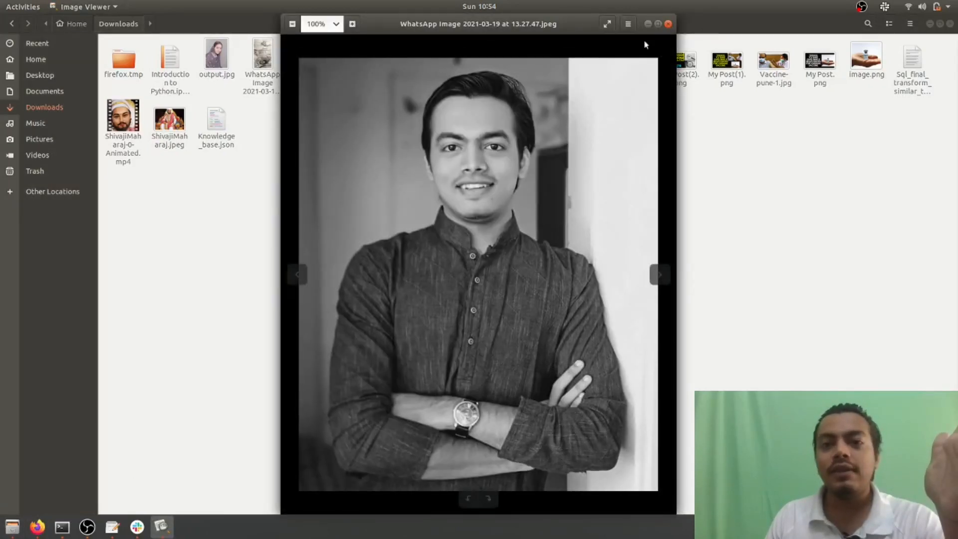
# - Advance to the next WhatsApp image, showing the man's portrait in original colour
pyautogui.click(659, 274)
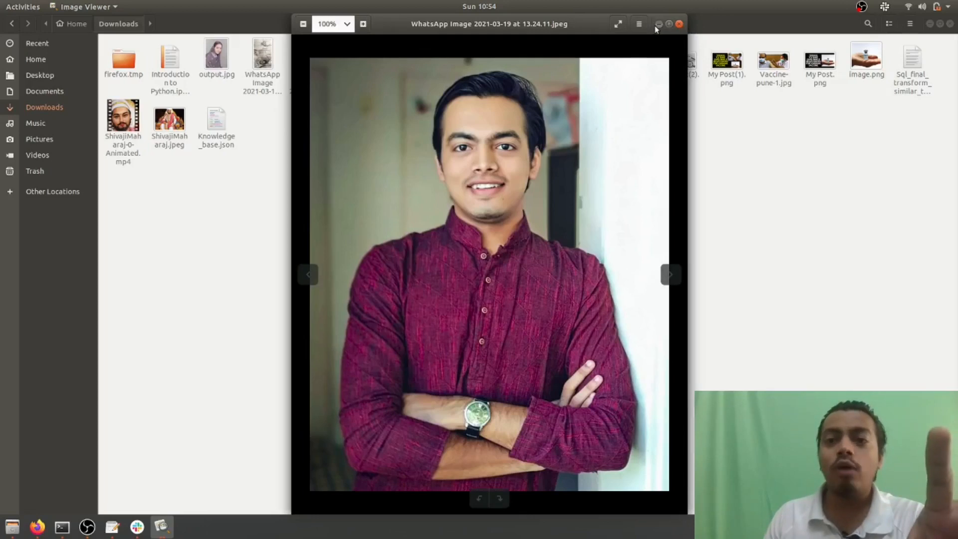
# - Drag the before/after divider on the man's portrait to compare original and colorized versions
pyautogui.click(38, 525)
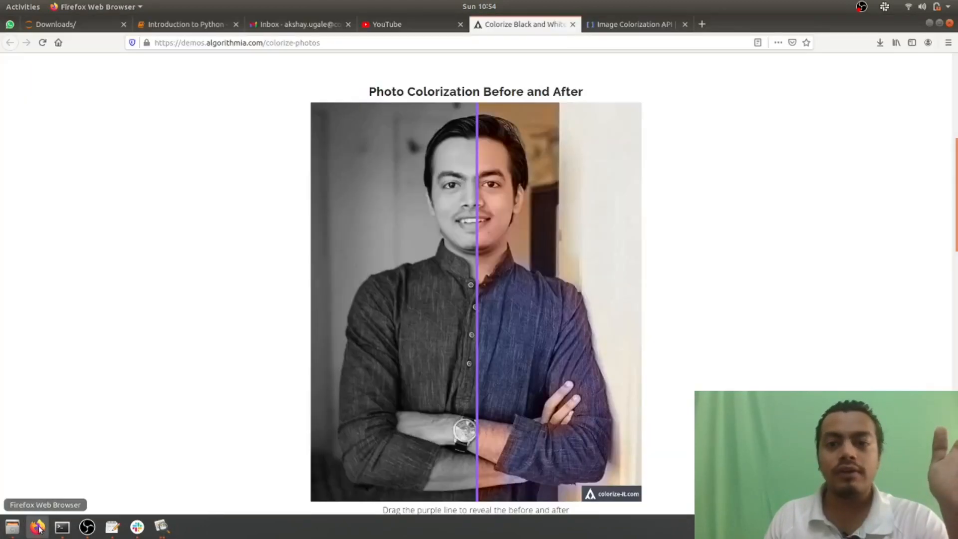
pyautogui.moveTo(478, 332)
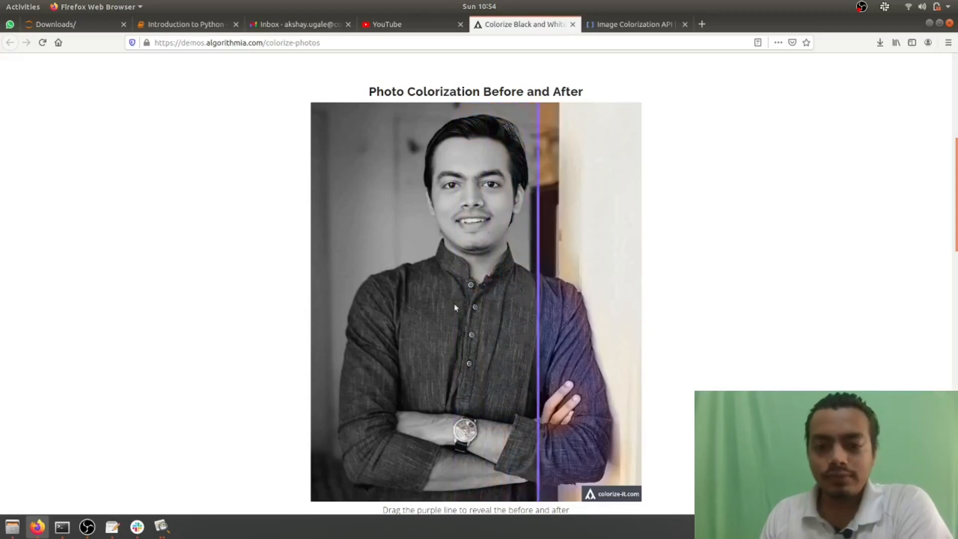
pyautogui.moveTo(538, 299); pyautogui.dragTo(315, 299)
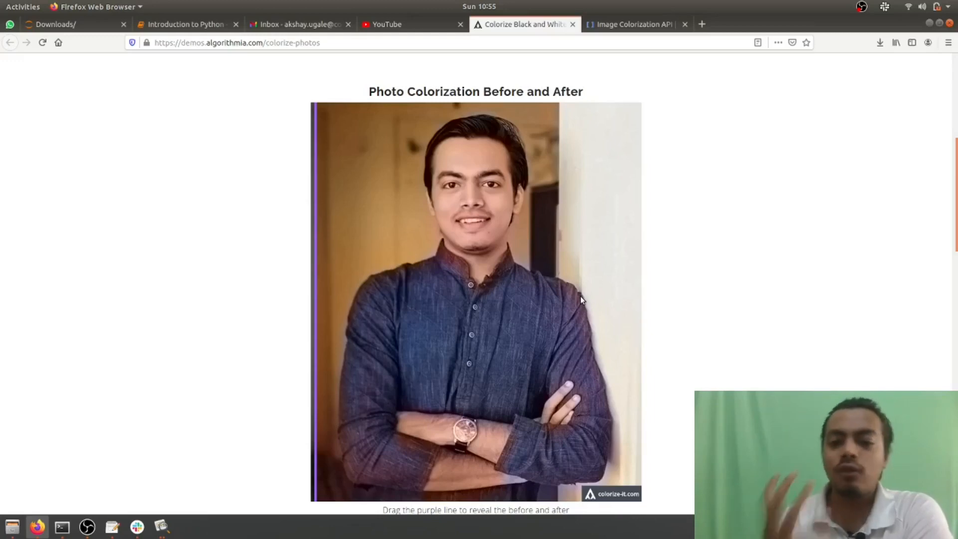
pyautogui.moveTo(315, 299); pyautogui.dragTo(440, 299)
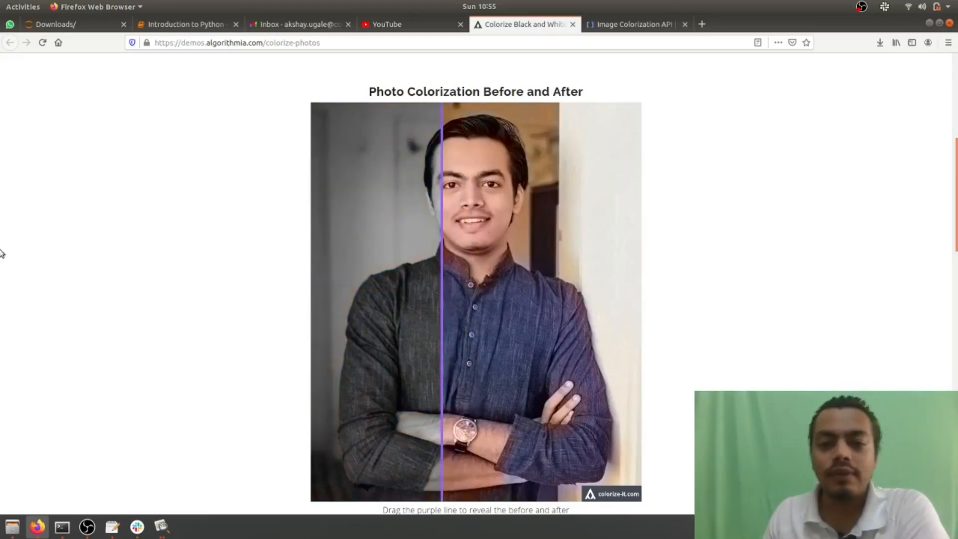
pyautogui.moveTo(440, 290); pyautogui.dragTo(457, 291)
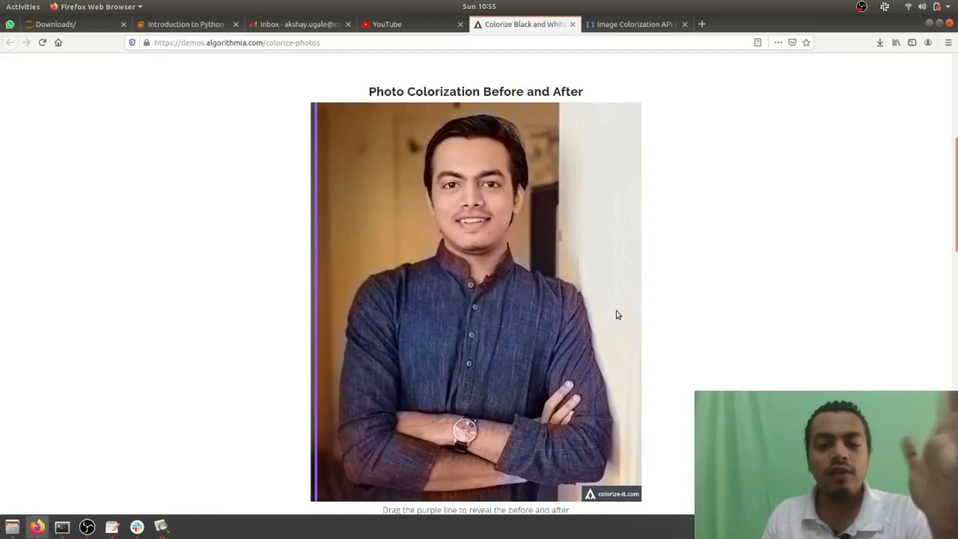
# - Upload the 14.12.26 old photo of a woman for colorizing
pyautogui.scroll(3)
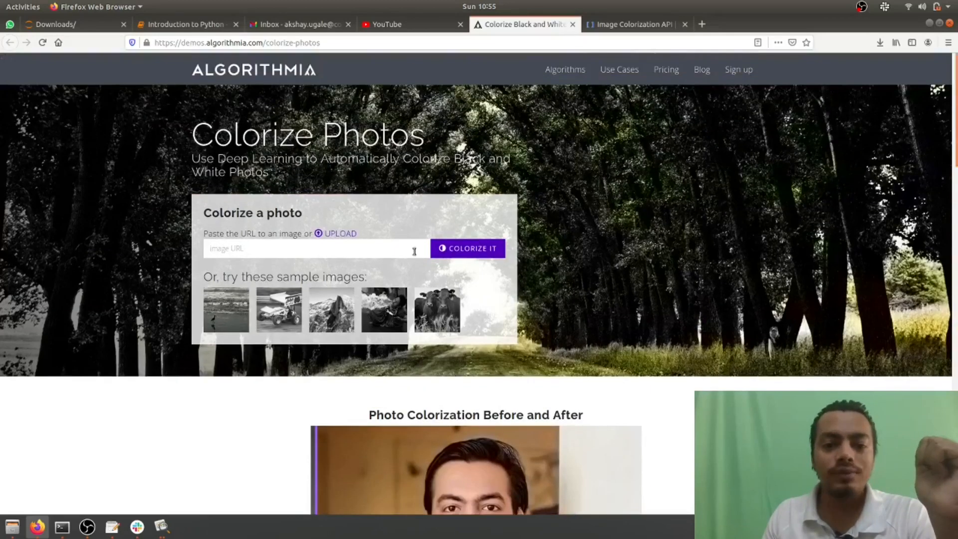
pyautogui.click(340, 233)
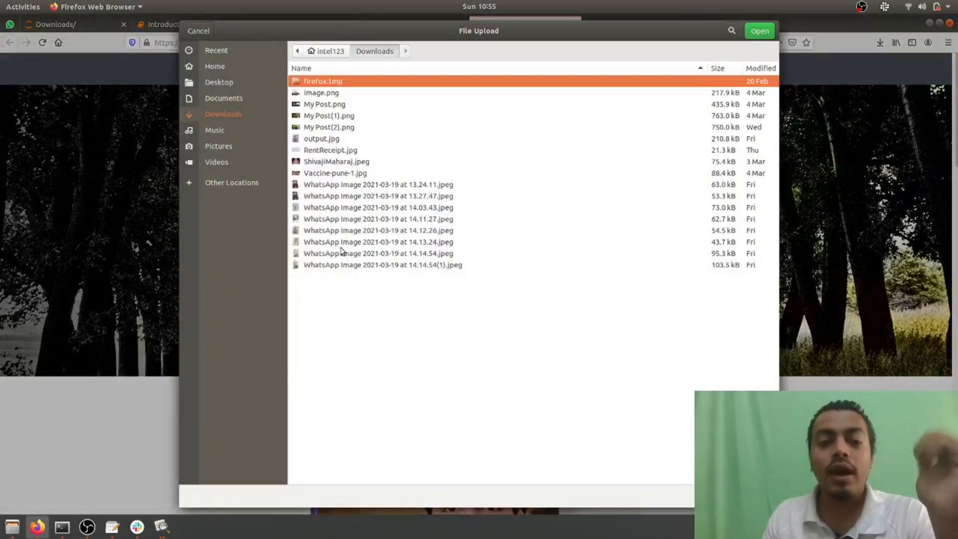
pyautogui.click(378, 231)
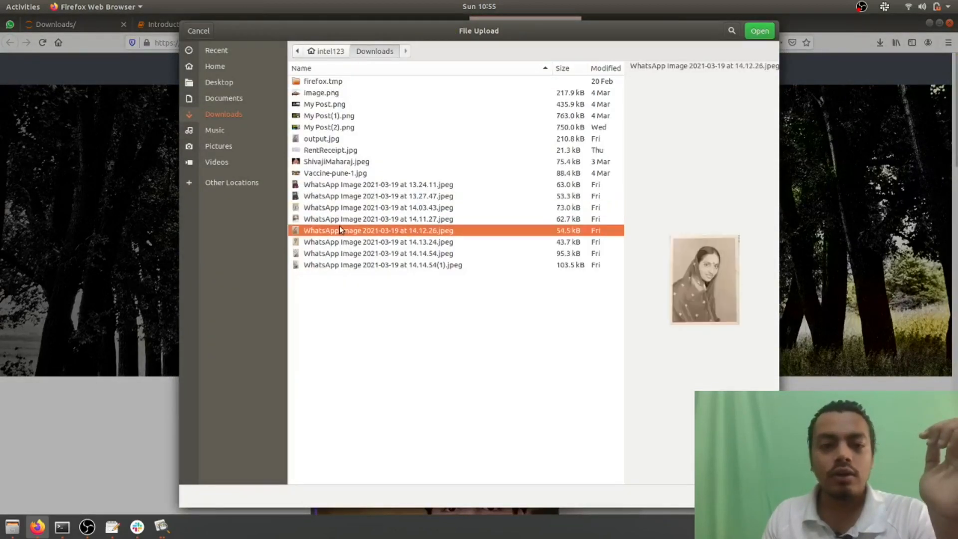
pyautogui.click(759, 30)
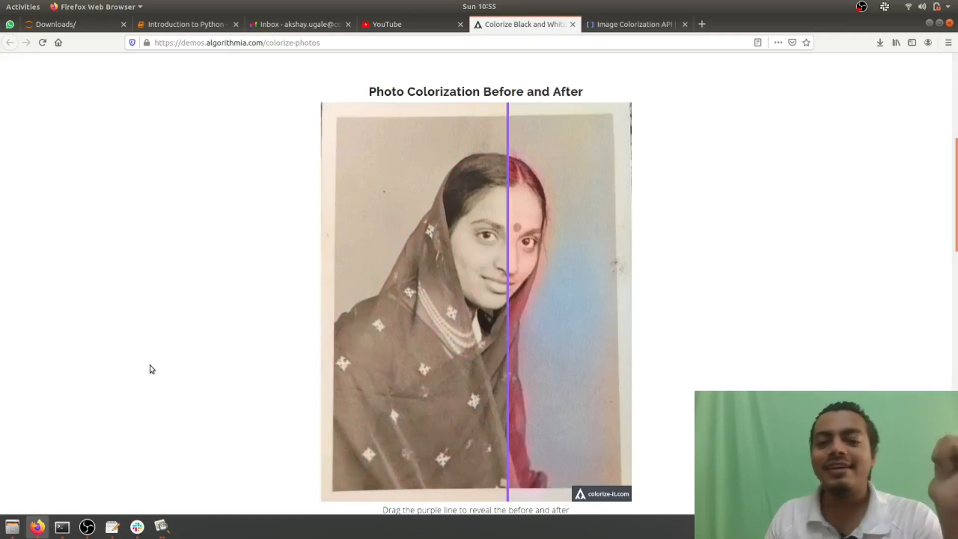
pyautogui.moveTo(154, 371)
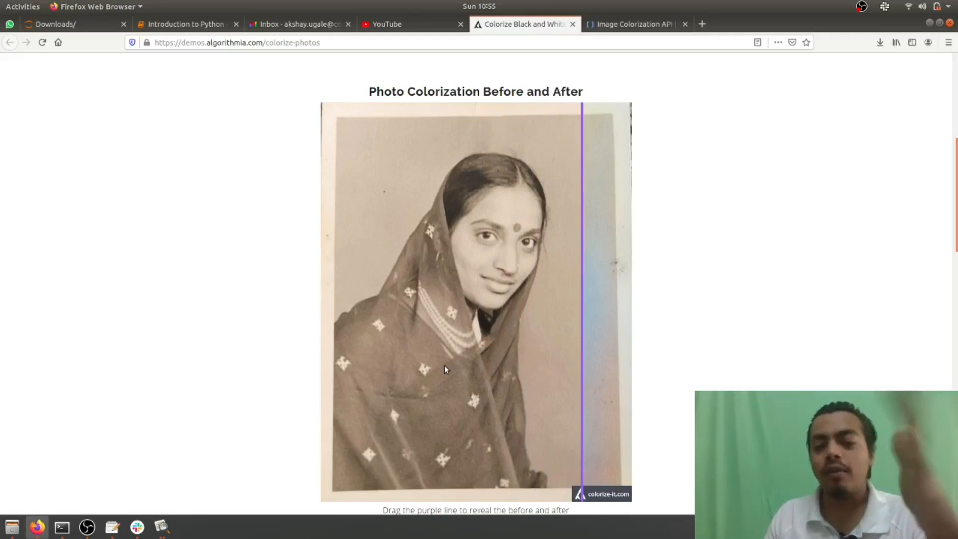
# - Slide the divider to show the sepia original, then the fully colorized woman's photo
pyautogui.moveTo(580, 305); pyautogui.dragTo(327, 305)
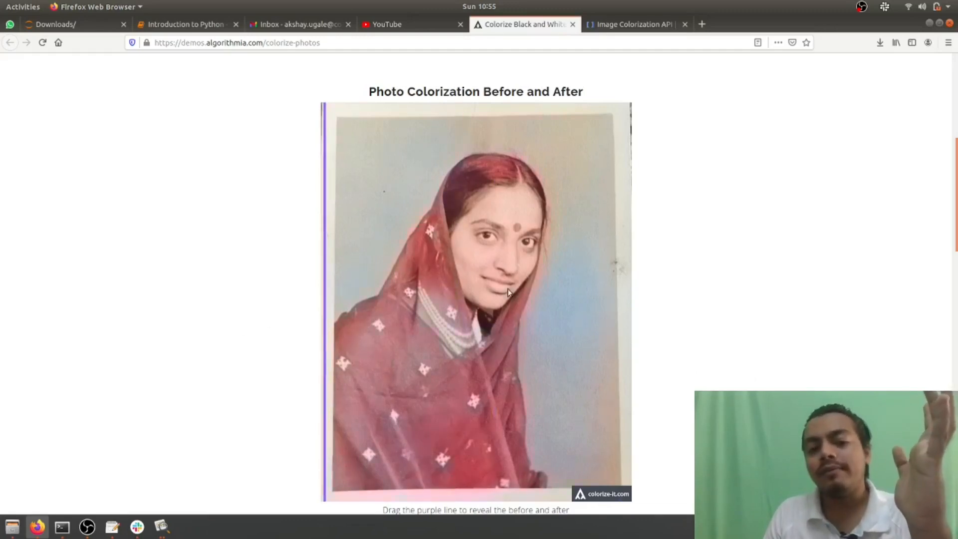
pyautogui.moveTo(327, 293); pyautogui.dragTo(544, 293)
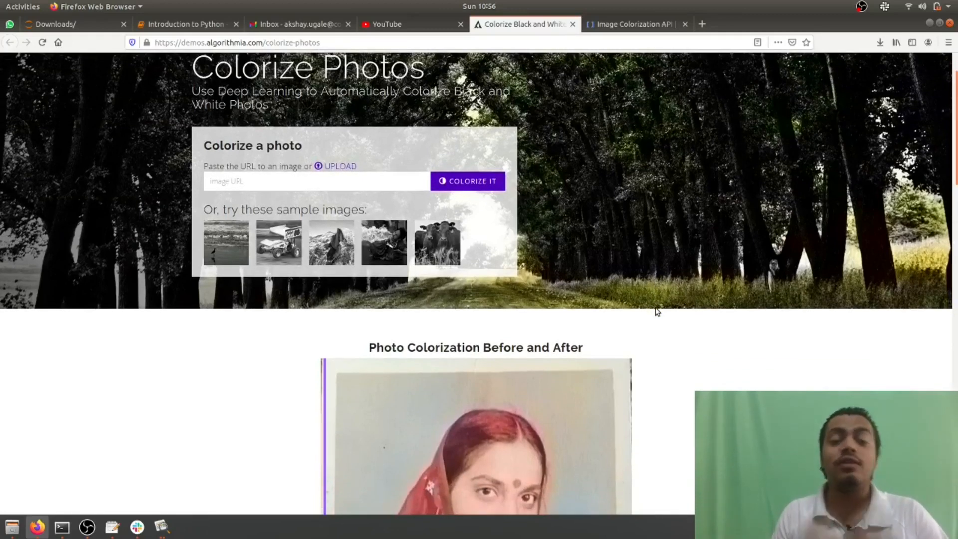
pyautogui.moveTo(647, 313)
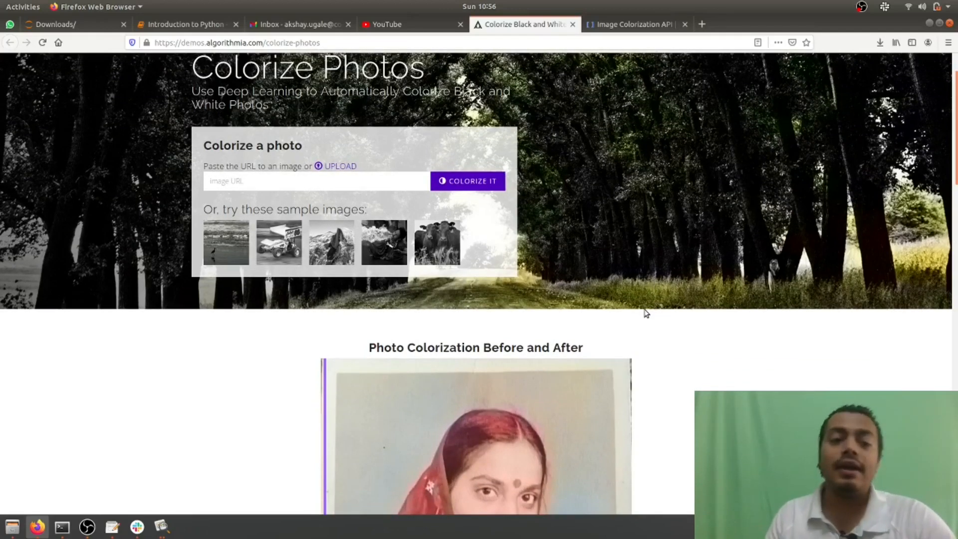
pyautogui.moveTo(308, 270)
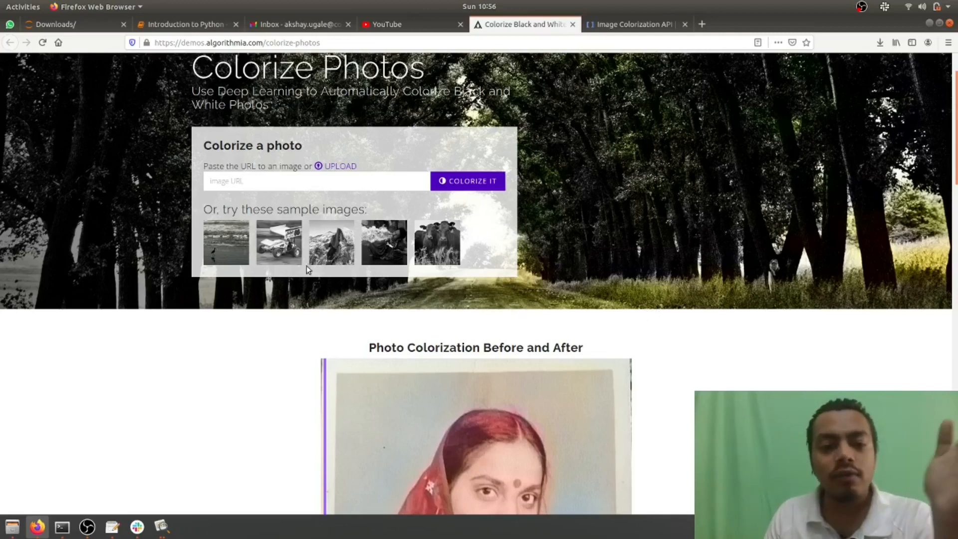
# - Colorize the cows sample and slide the divider between its black-and-white and colour halves
pyautogui.click(467, 180)
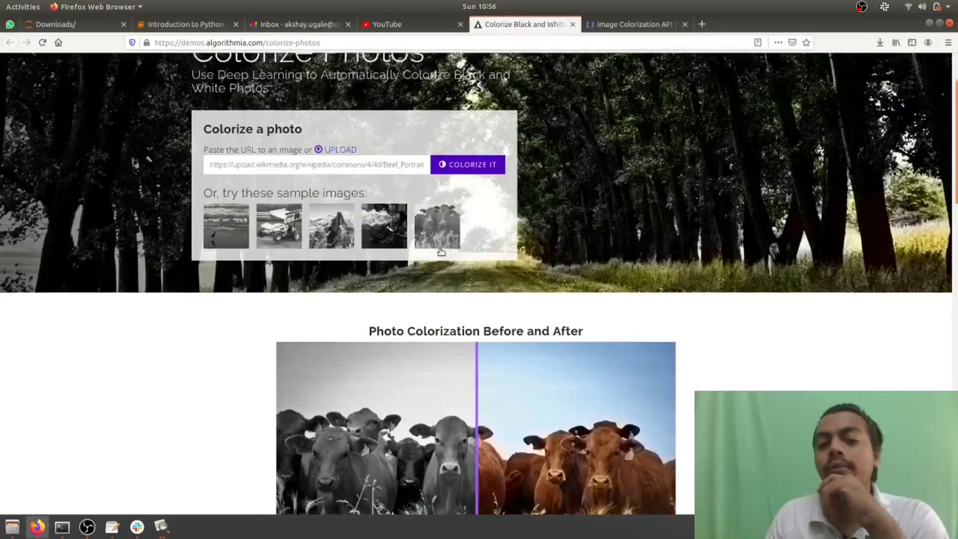
pyautogui.scroll(-3)
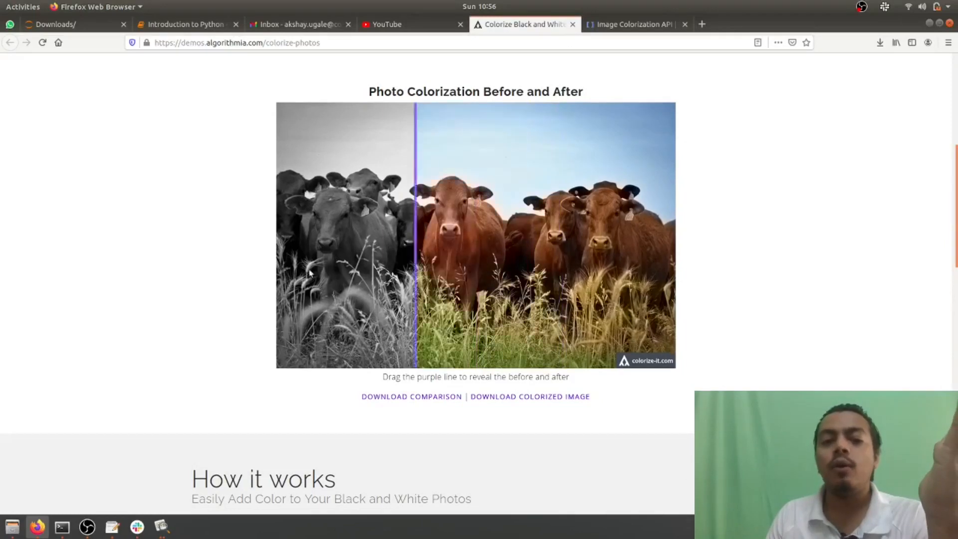
pyautogui.moveTo(417, 235); pyautogui.dragTo(369, 235)
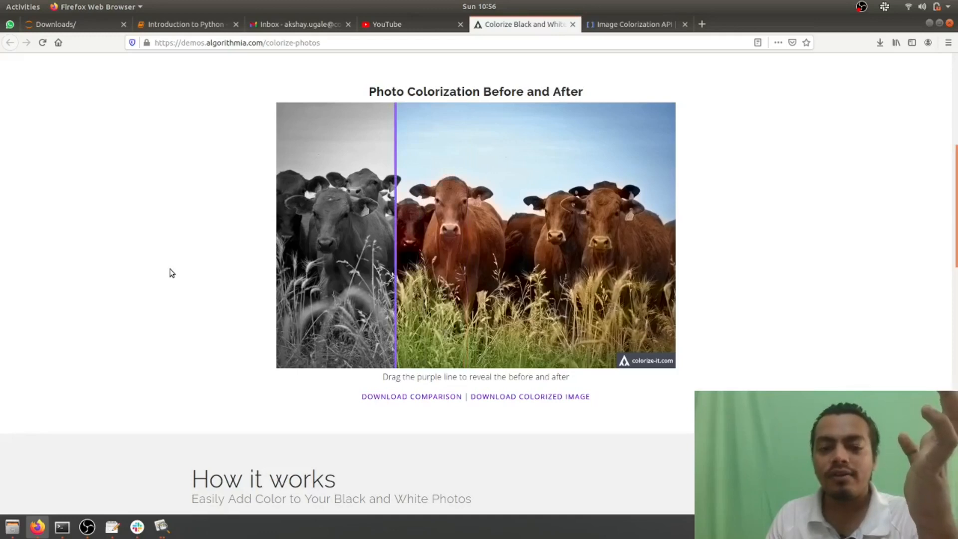
pyautogui.moveTo(397, 235); pyautogui.dragTo(443, 235)
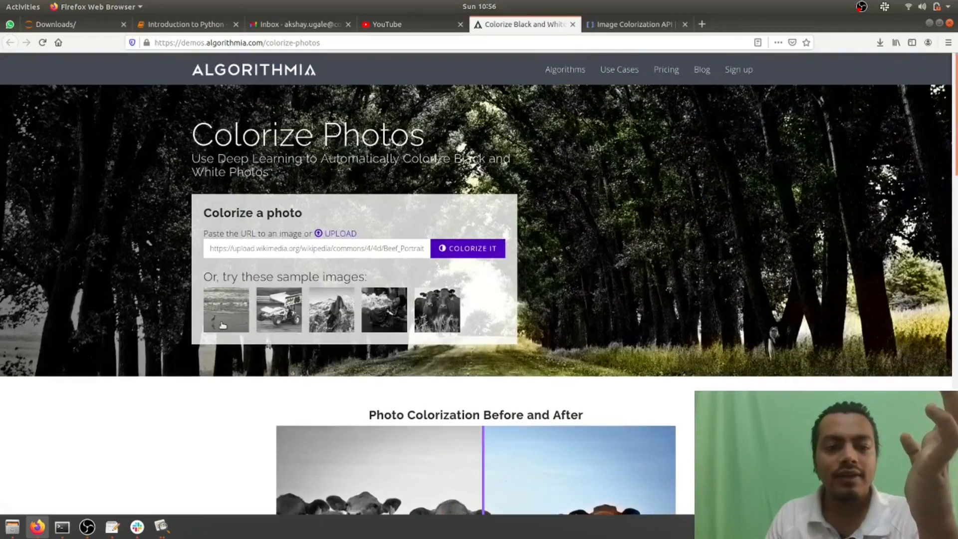
# - Colorize the mountain sample and slide the divider left to reveal it in colour
pyautogui.click(468, 248)
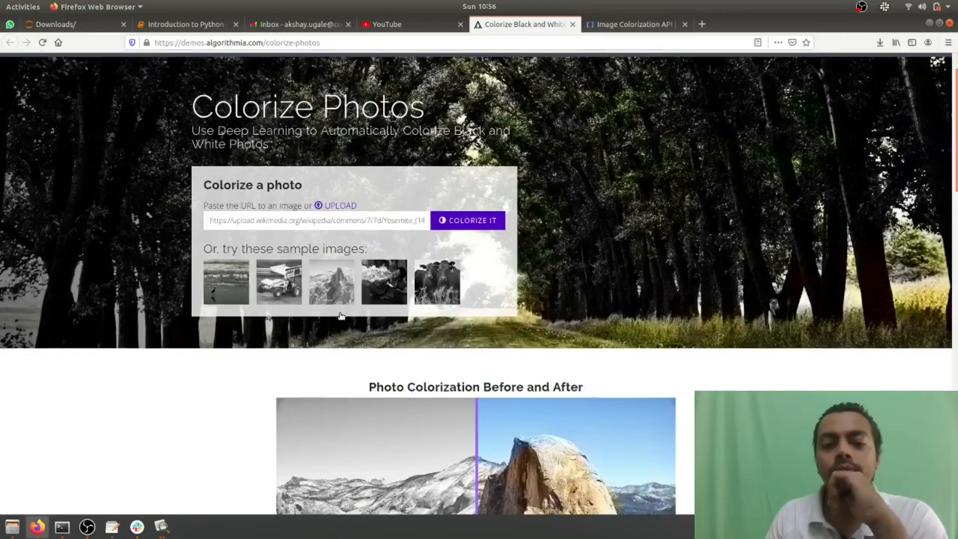
pyautogui.scroll(-3)
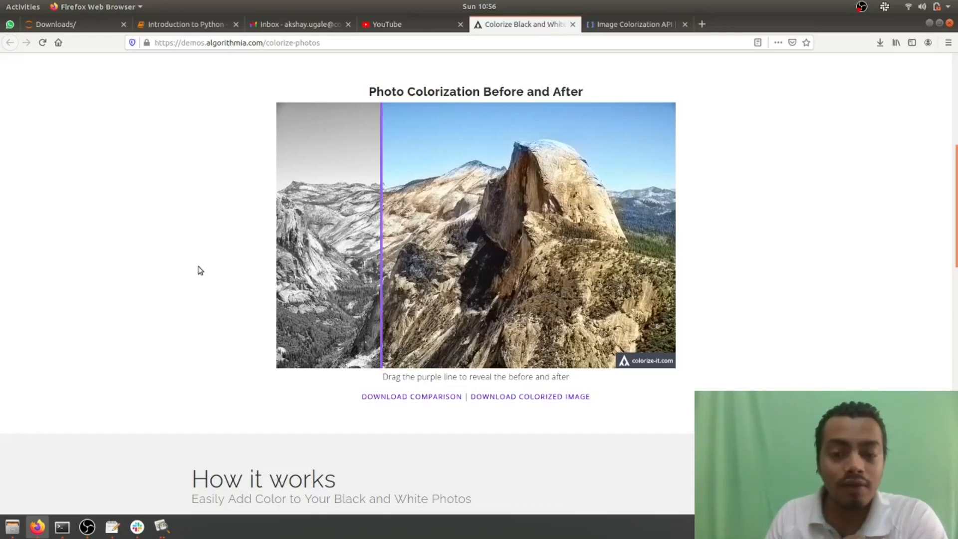
pyautogui.moveTo(271, 256)
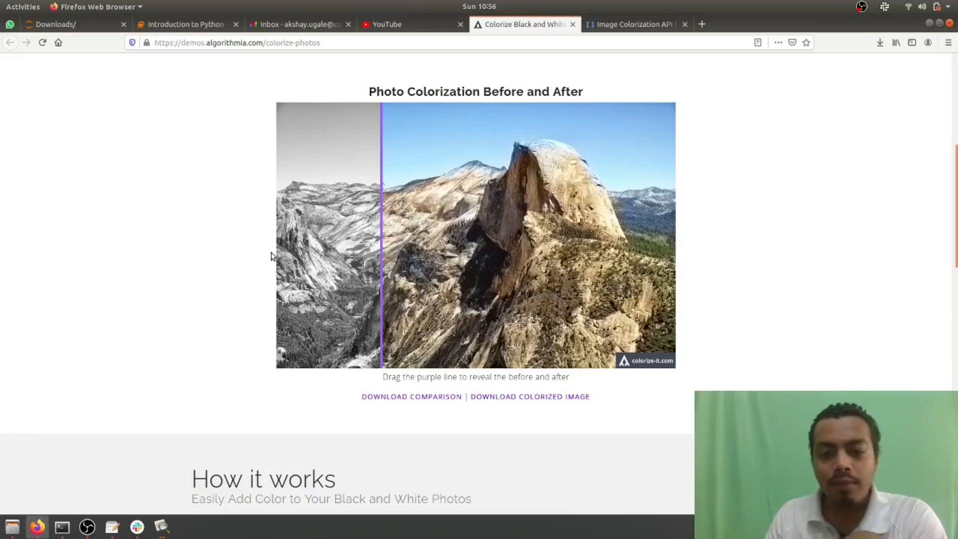
pyautogui.moveTo(380, 244); pyautogui.dragTo(281, 250)
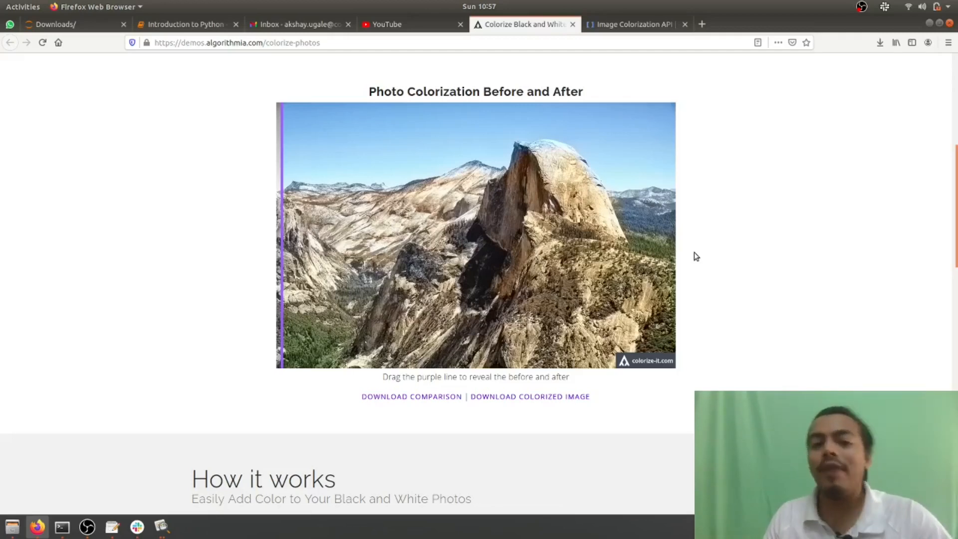
pyautogui.moveTo(704, 272)
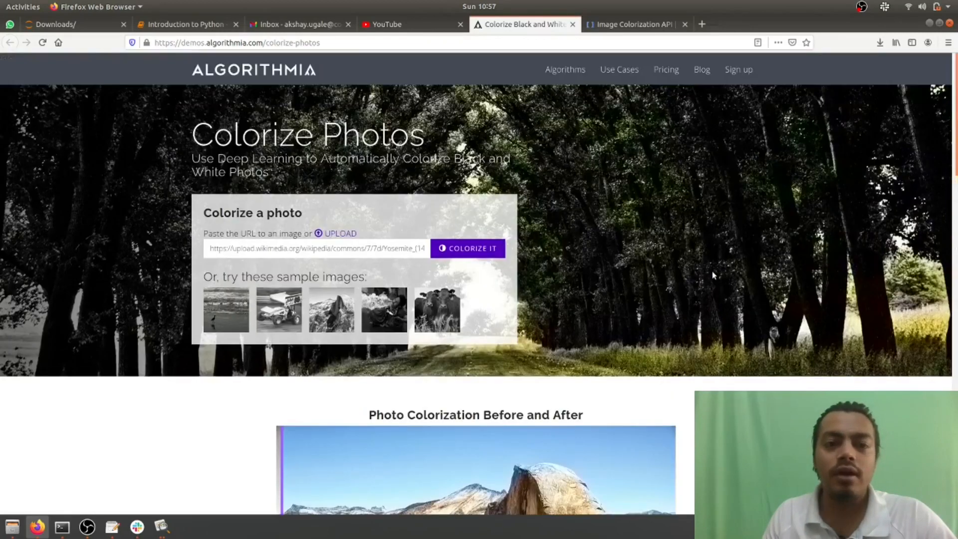
pyautogui.moveTo(613, 221)
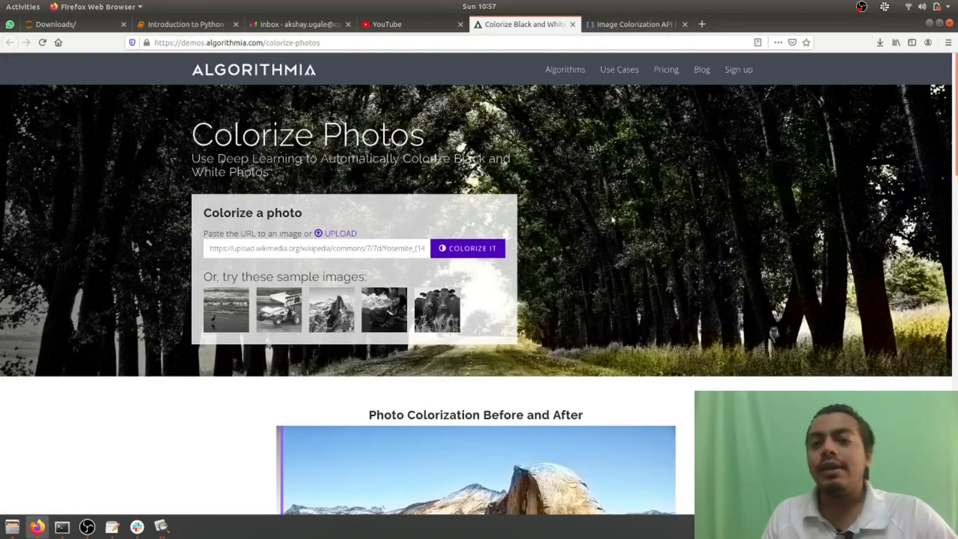
# - On DeepAI, upload the WhatsApp black-and-white portrait of a man for colorizing
pyautogui.click(632, 24)
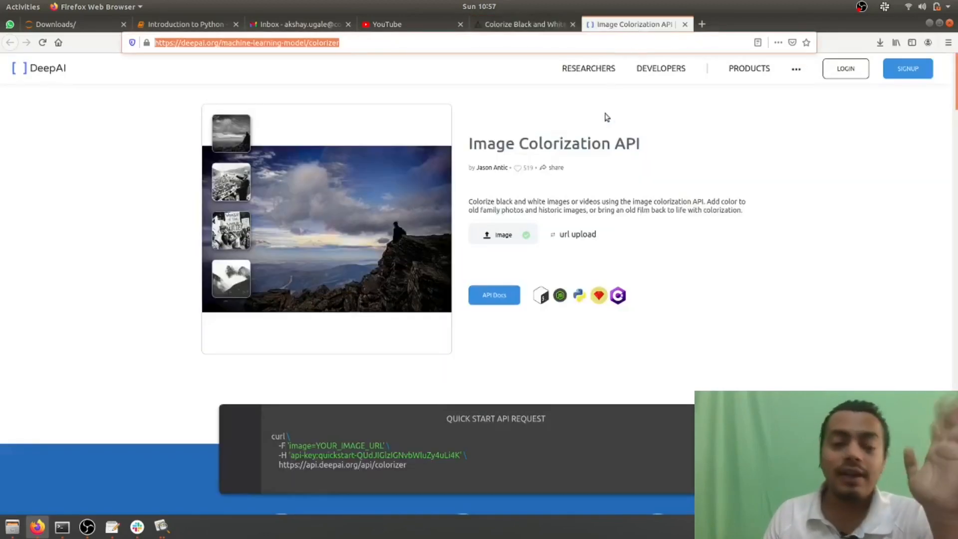
pyautogui.click(245, 42)
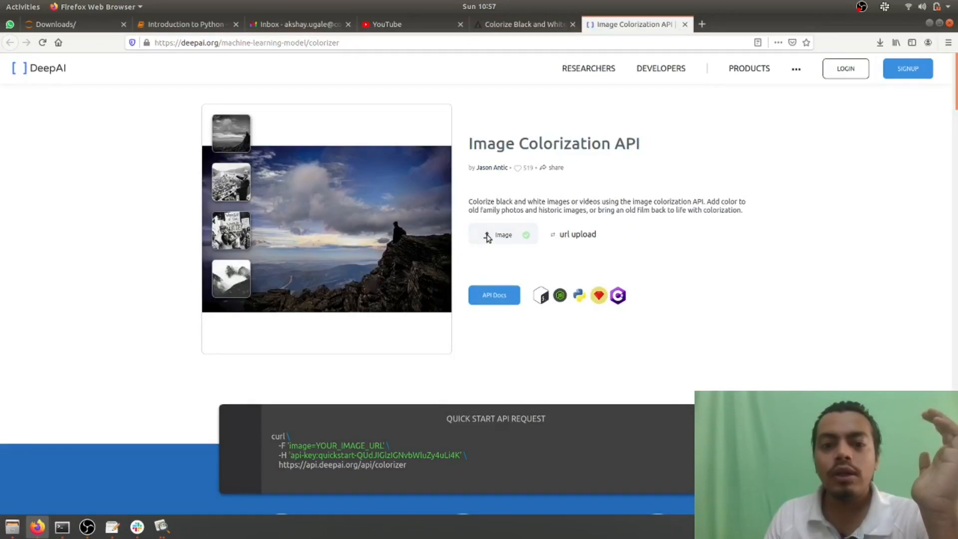
pyautogui.click(502, 234)
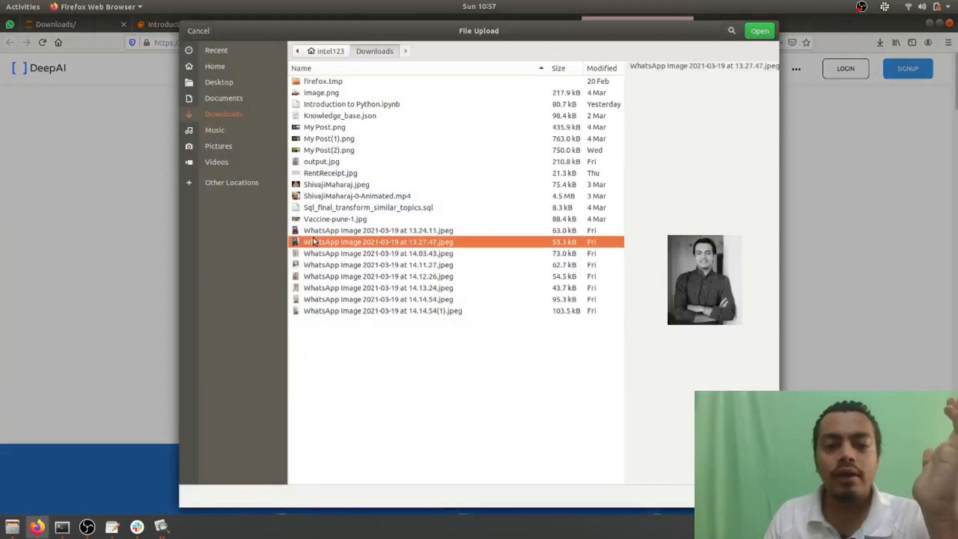
pyautogui.moveTo(318, 245)
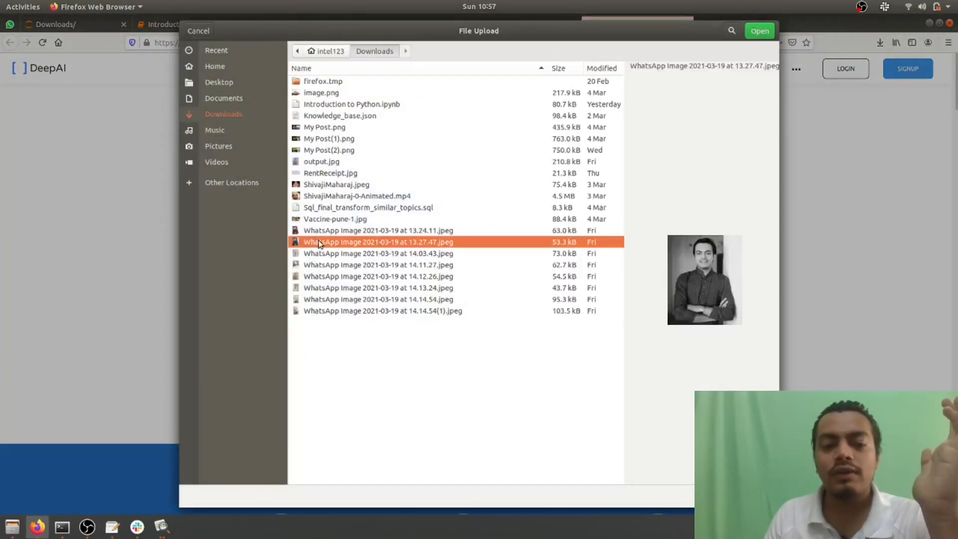
pyautogui.click(759, 30)
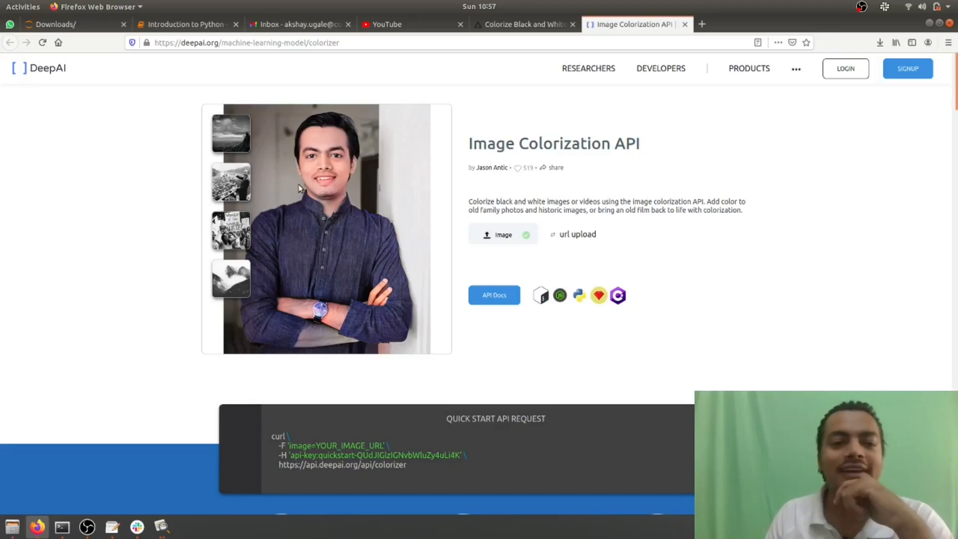
pyautogui.moveTo(305, 344)
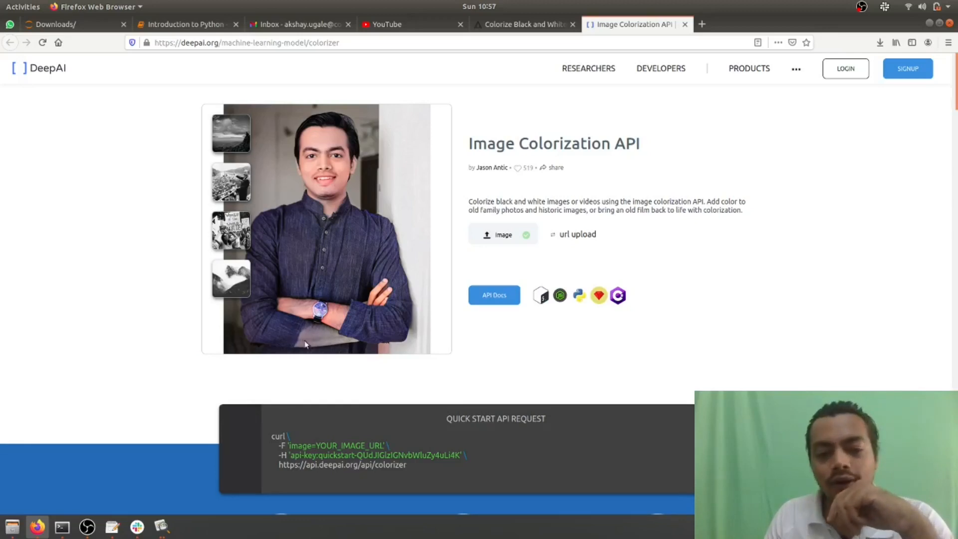
pyautogui.moveTo(307, 332)
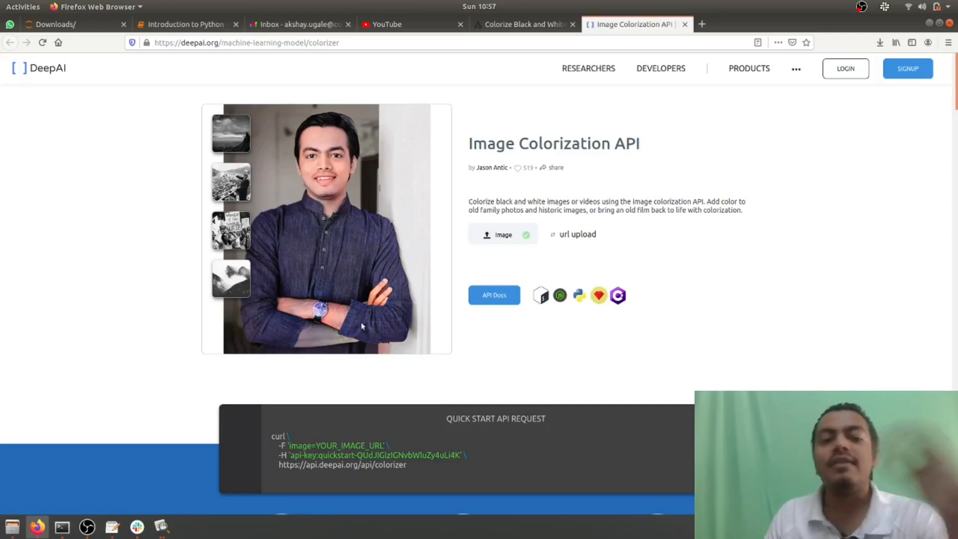
pyautogui.moveTo(292, 344)
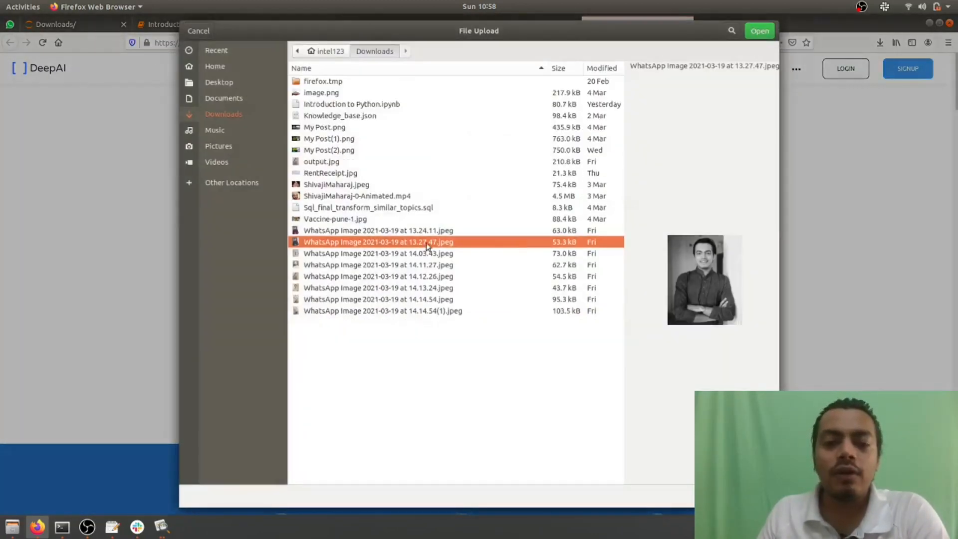
# - Preview the other old portraits of a man and a woman, then close the dialog
pyautogui.click(378, 265)
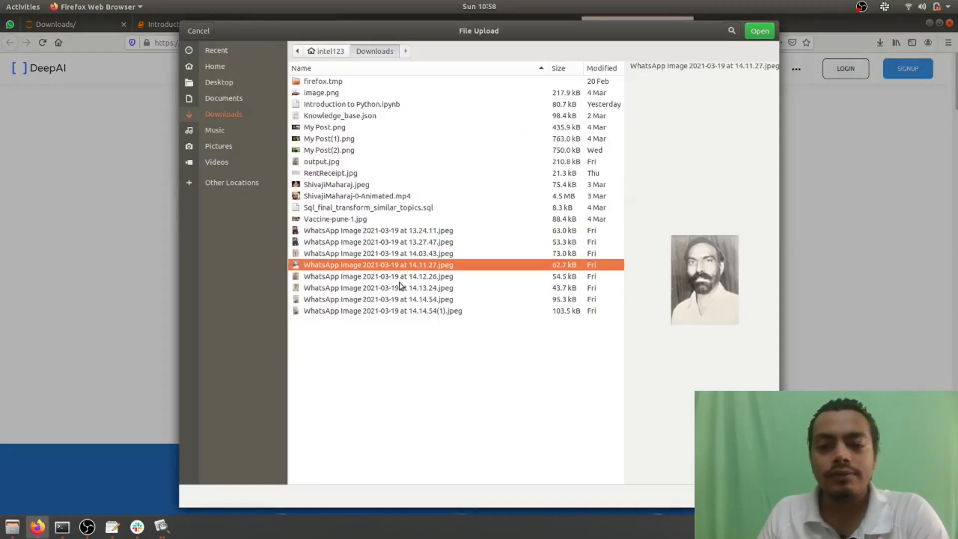
pyautogui.click(377, 276)
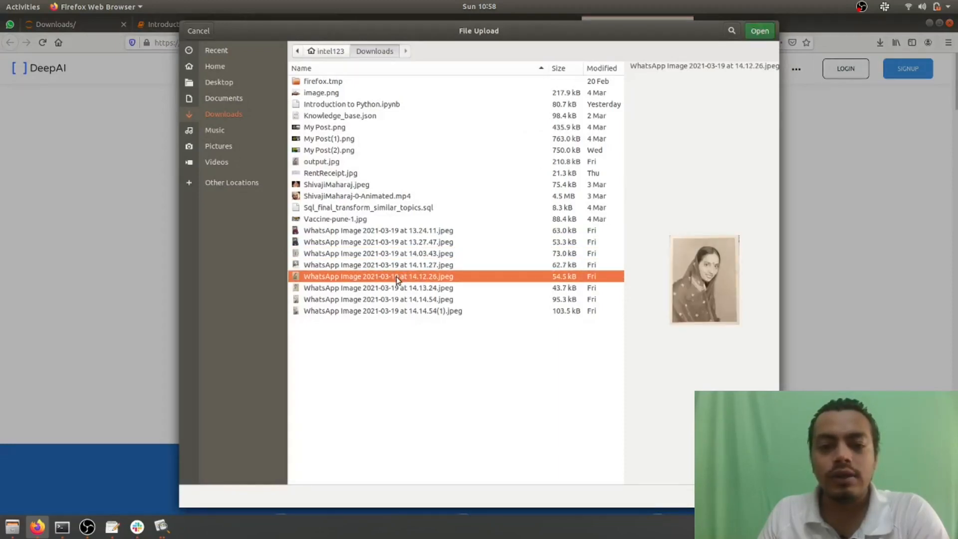
pyautogui.click(759, 30)
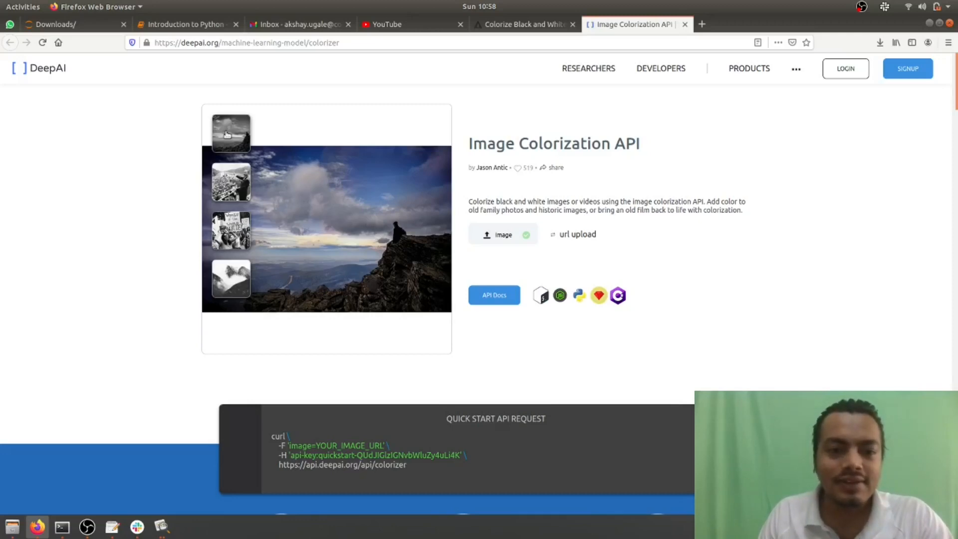
# - Cycle DeepAI's colorized samples — landscape, misty mountain, then the crowd speech photo
pyautogui.click(231, 181)
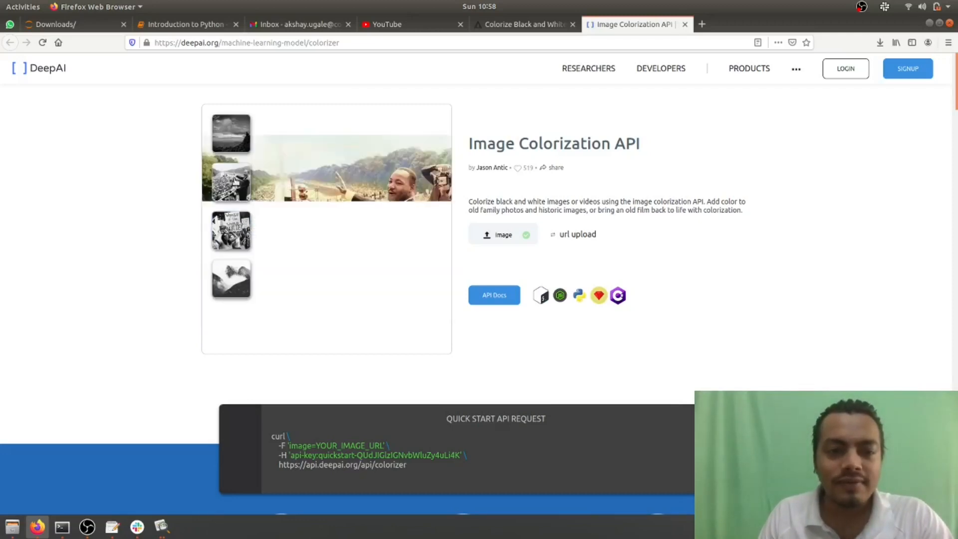
pyautogui.click(231, 183)
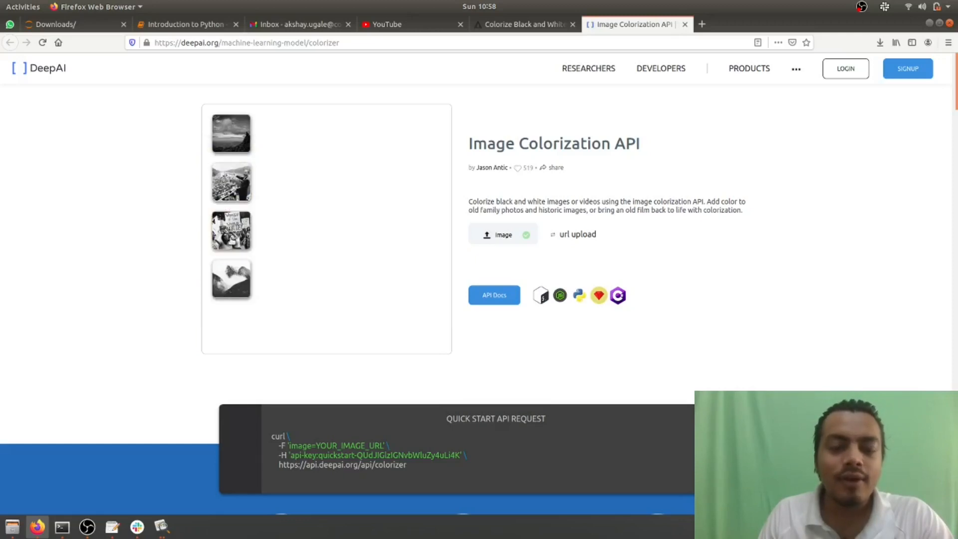
pyautogui.click(231, 183)
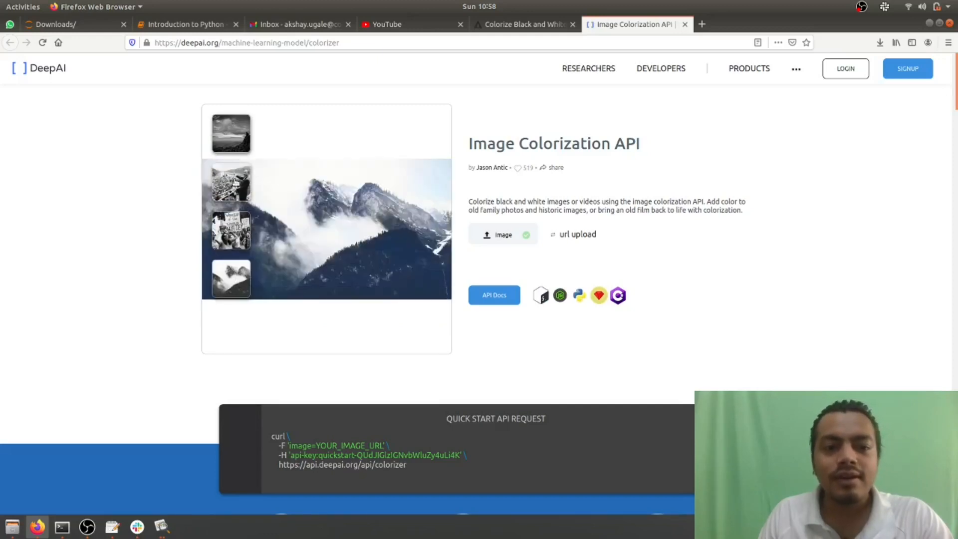
pyautogui.click(230, 182)
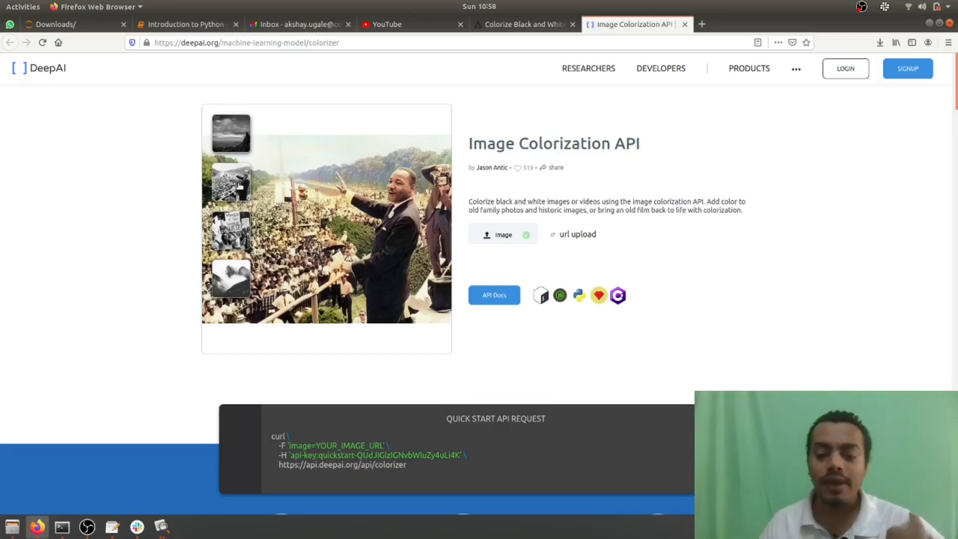
pyautogui.scroll(-3)
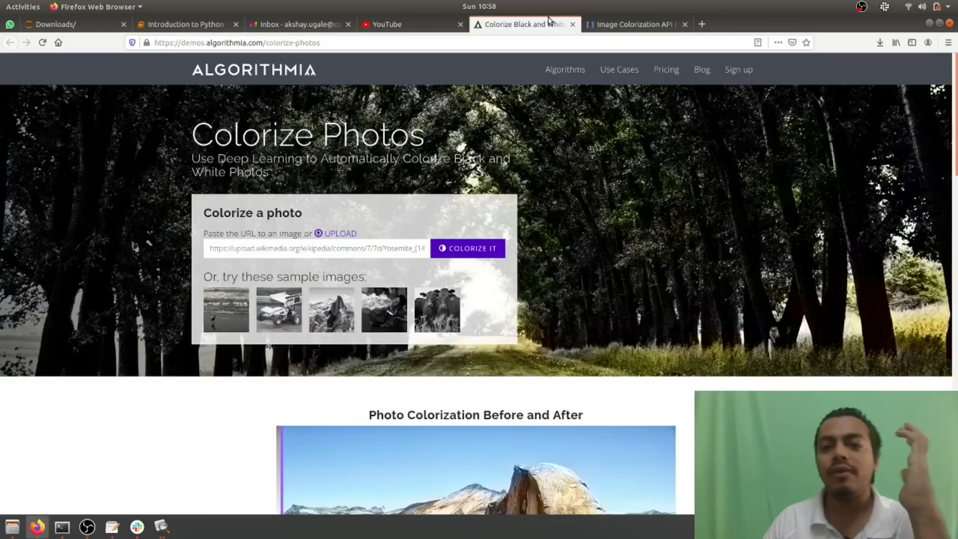
pyautogui.click(632, 23)
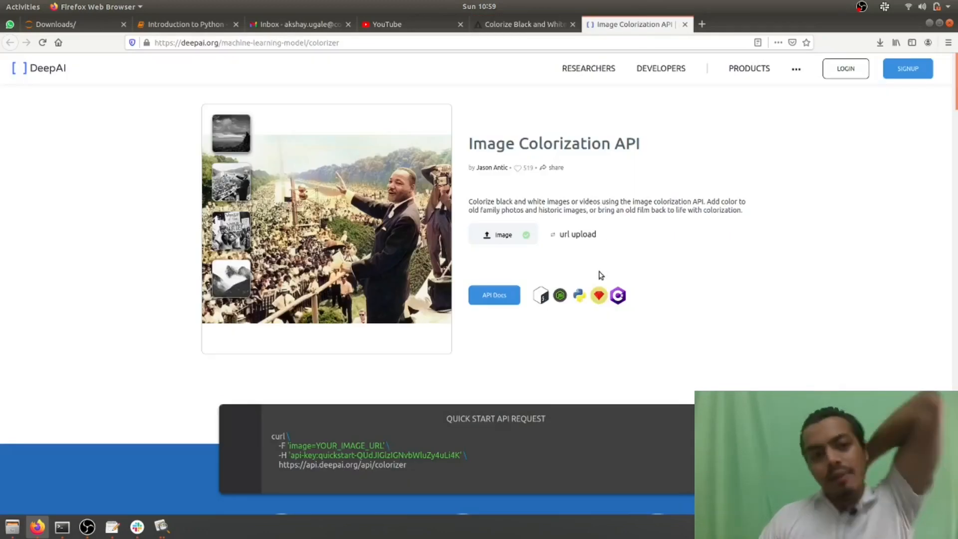